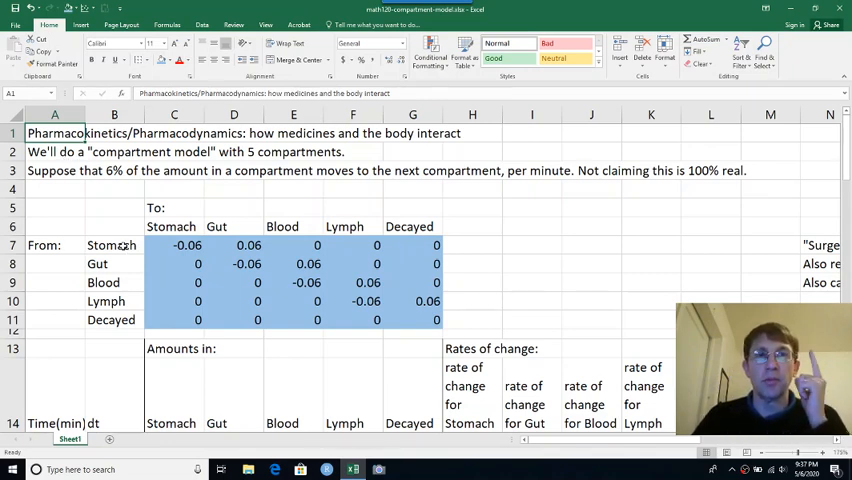
Drag the Compartment Model chart upward so it sits over rows 1–14 of the sheet
left_click(104, 282)
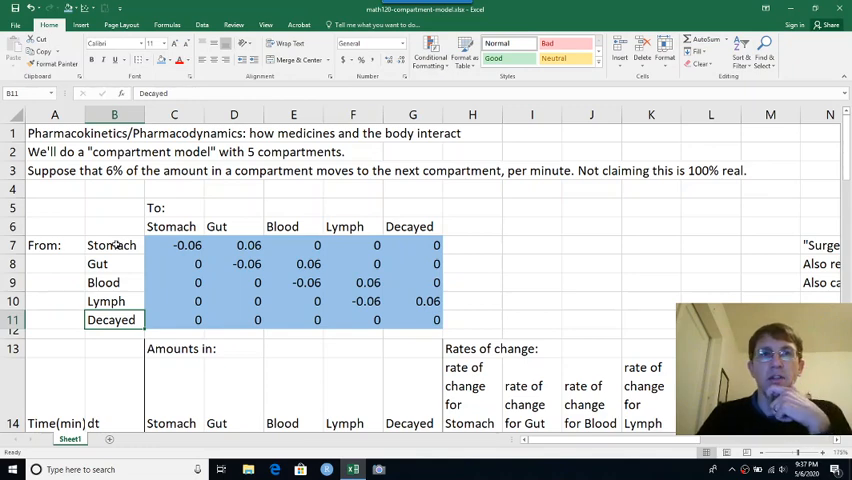
left_click(232, 244)
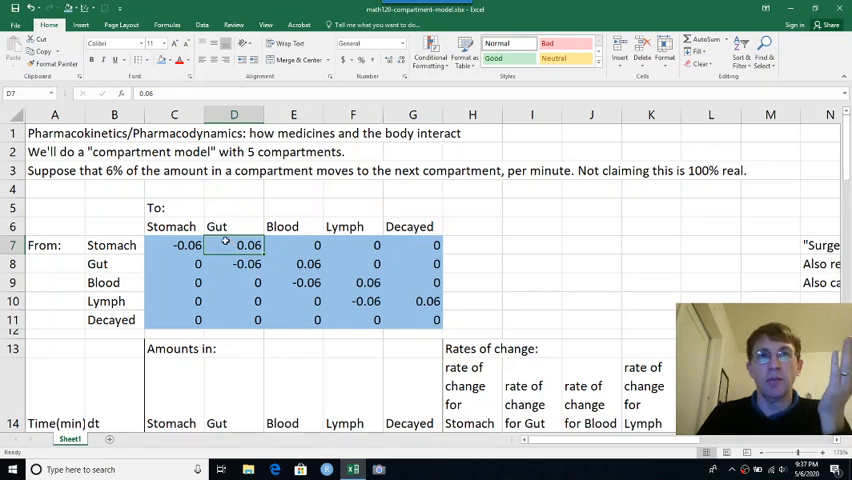
left_click(172, 244)
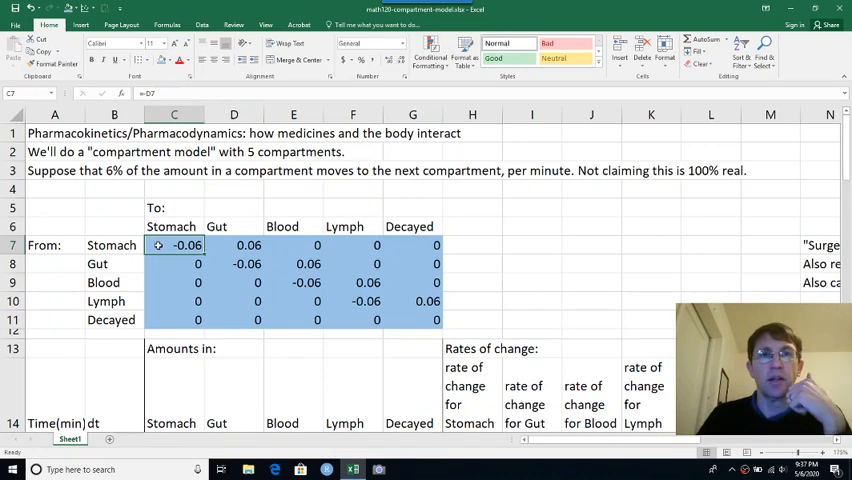
scroll("down", 3)
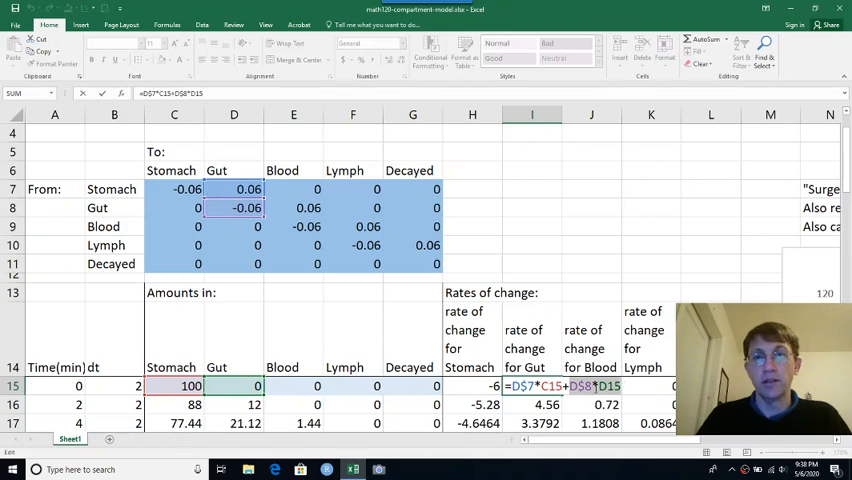
mouse_move(250, 342)
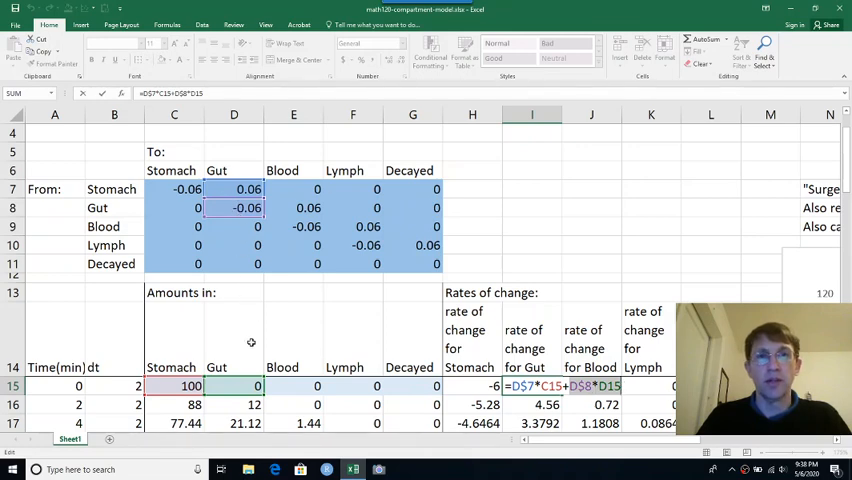
left_click(590, 384)
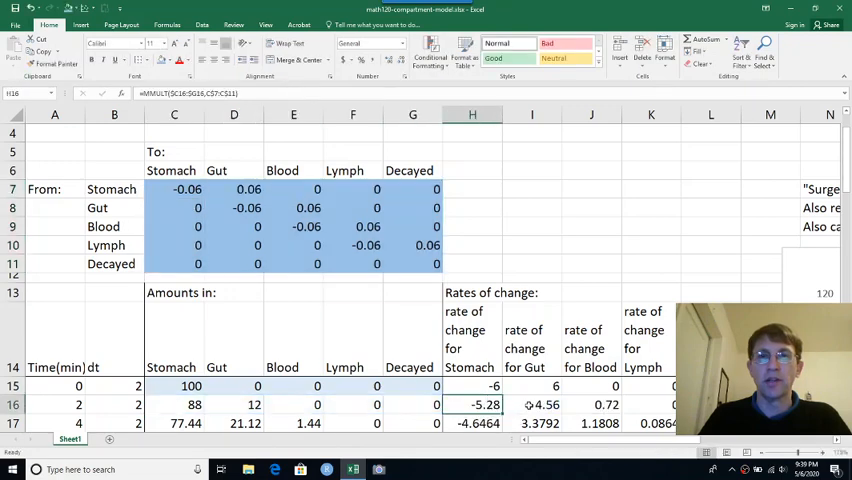
left_click(532, 404)
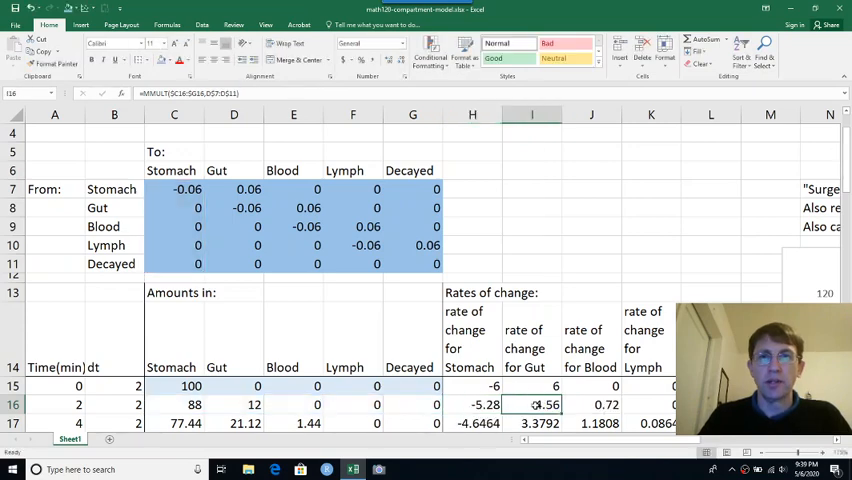
left_click(590, 404)
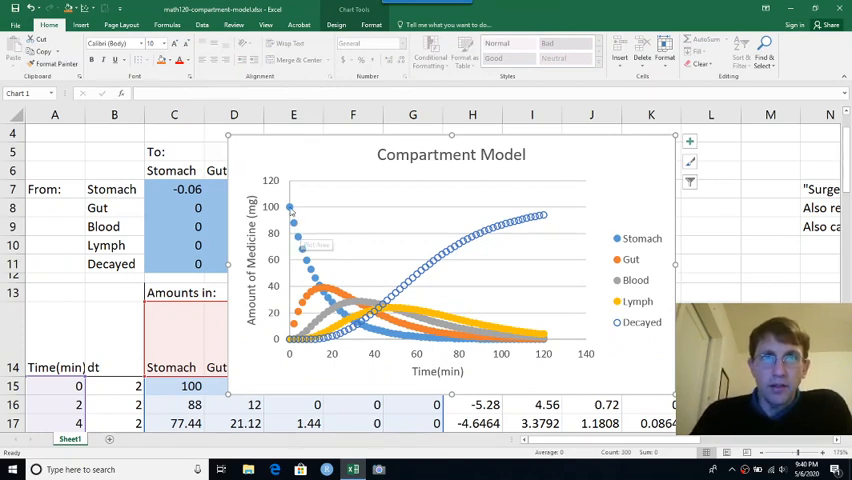
mouse_move(292, 208)
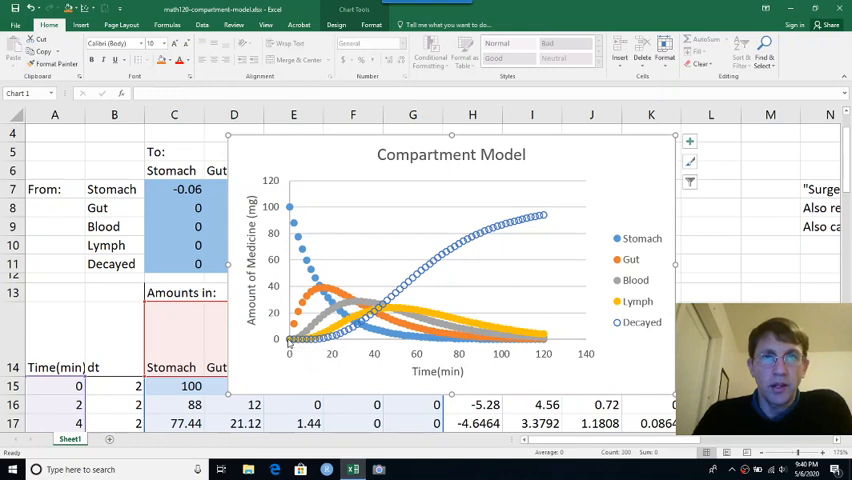
mouse_move(352, 308)
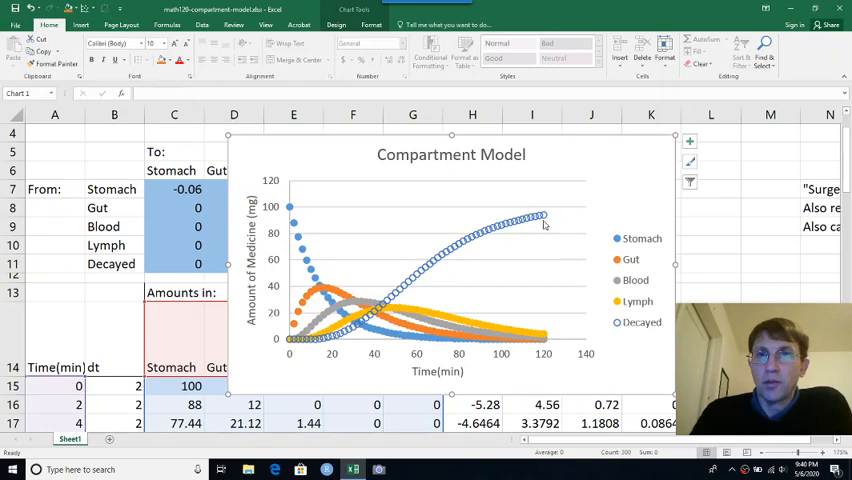
mouse_move(312, 184)
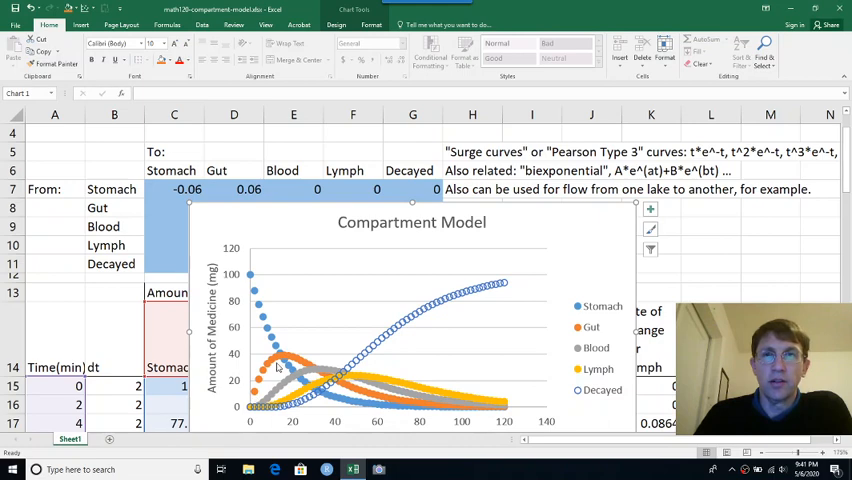
mouse_move(296, 360)
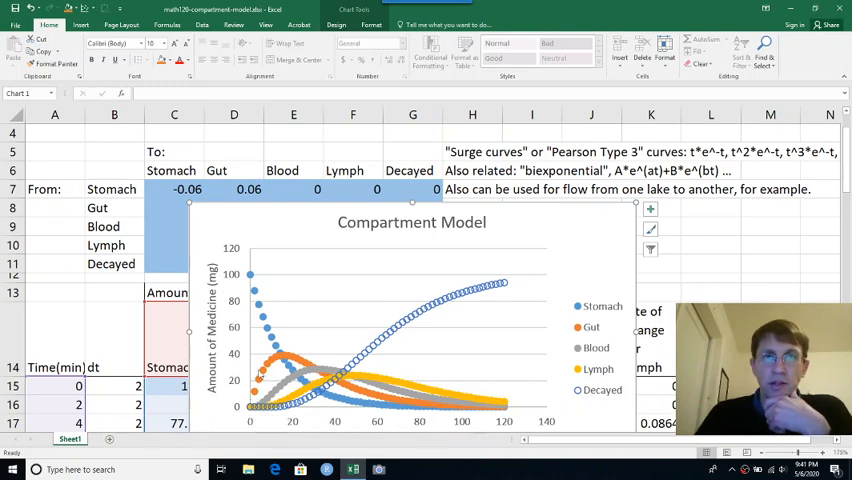
mouse_move(358, 268)
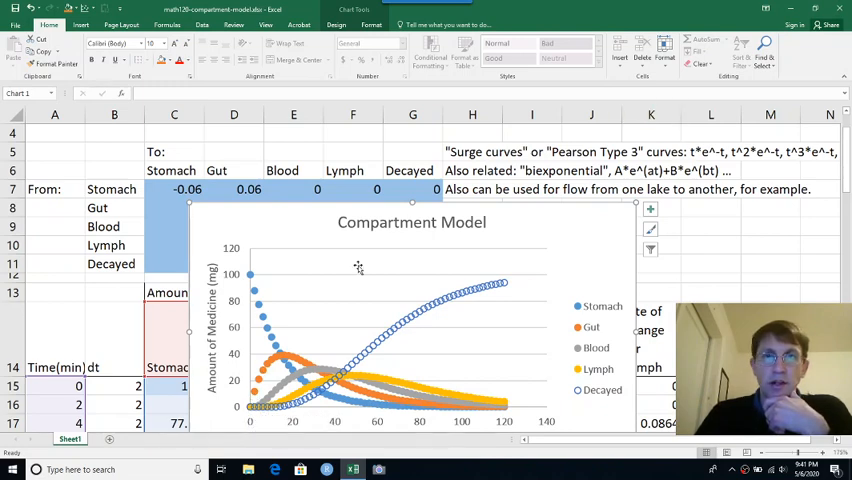
mouse_move(388, 344)
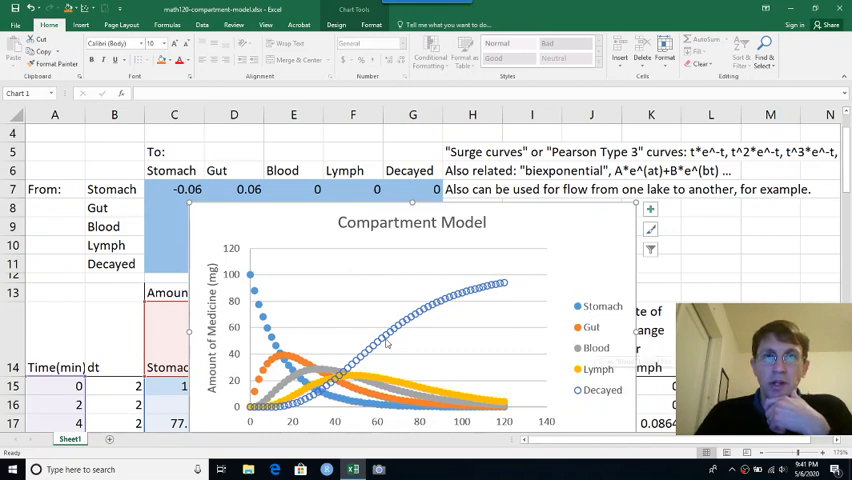
mouse_move(256, 408)
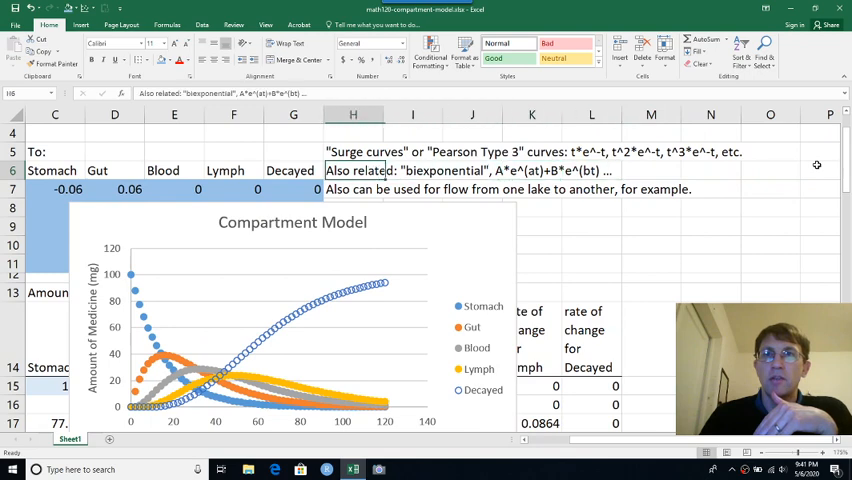
left_click(232, 170)
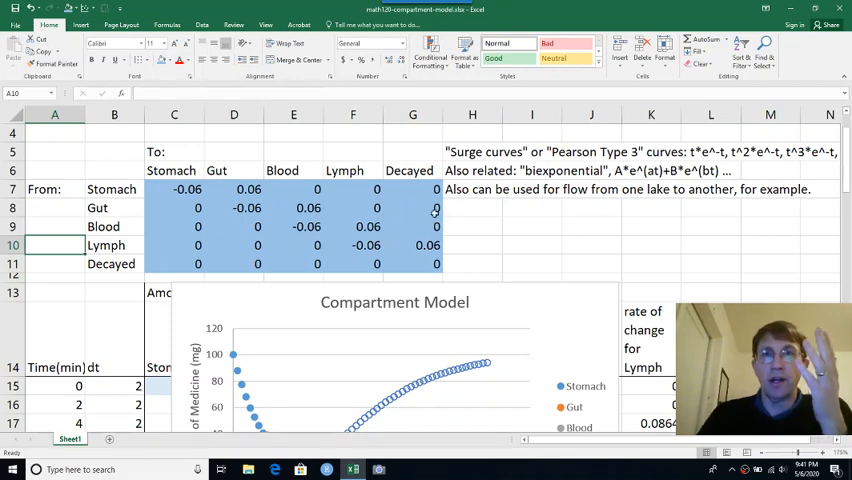
left_click(472, 170)
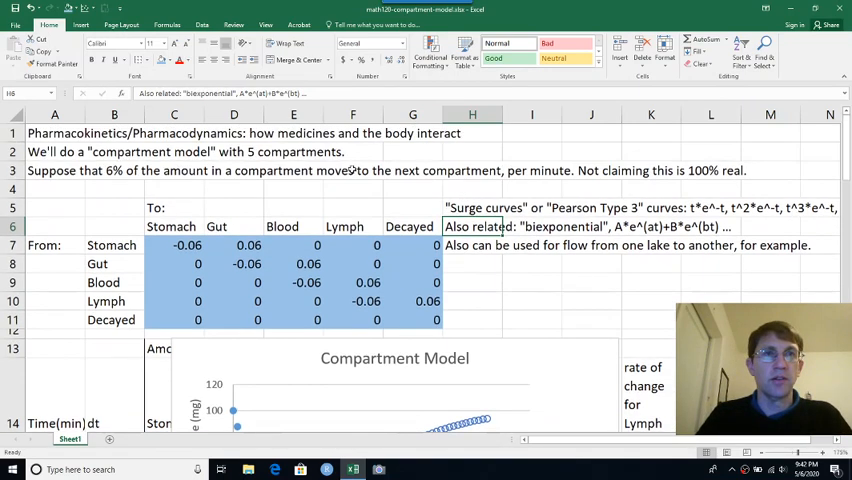
left_click(400, 358)
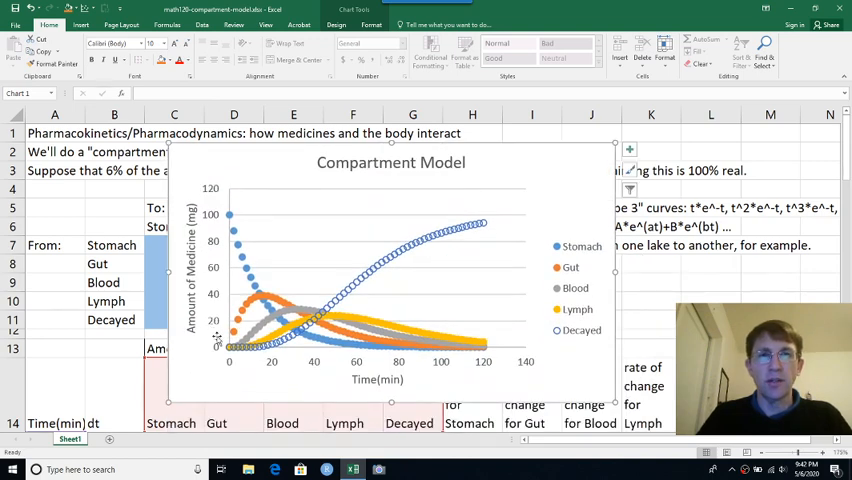
mouse_move(224, 356)
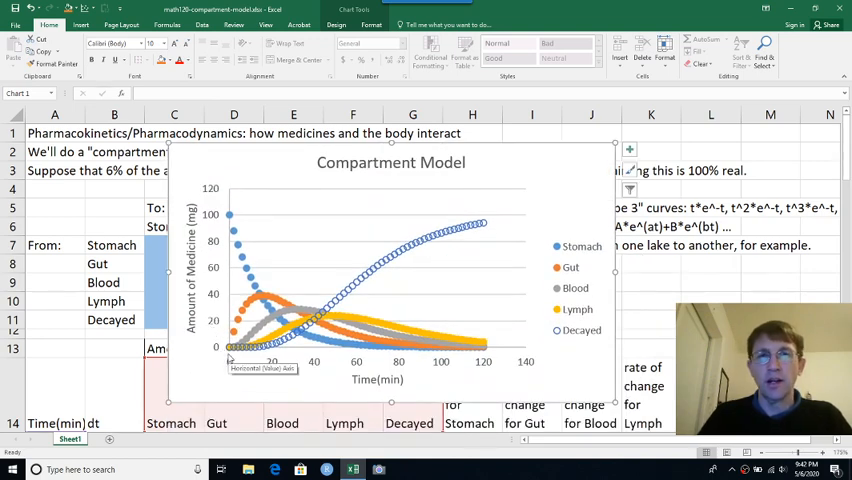